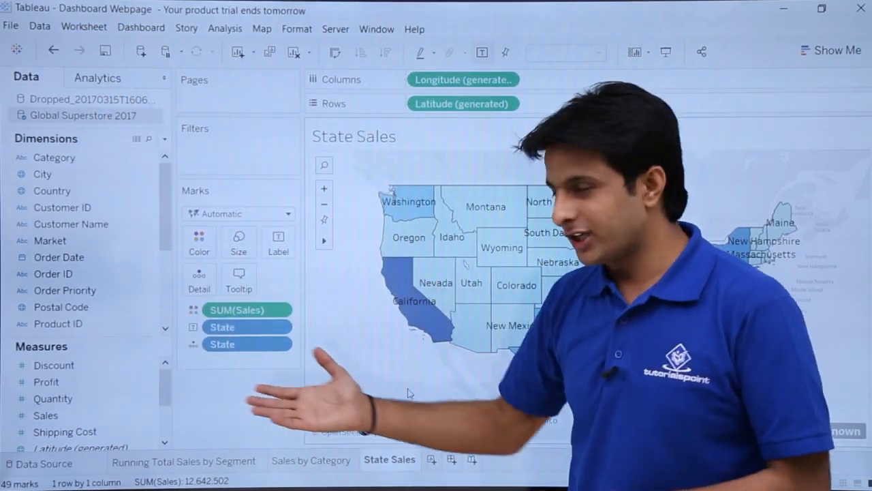
Review the Running Total Sales by Segment sheet, then return to State Sales and start a new dashboard
left_click(186, 460)
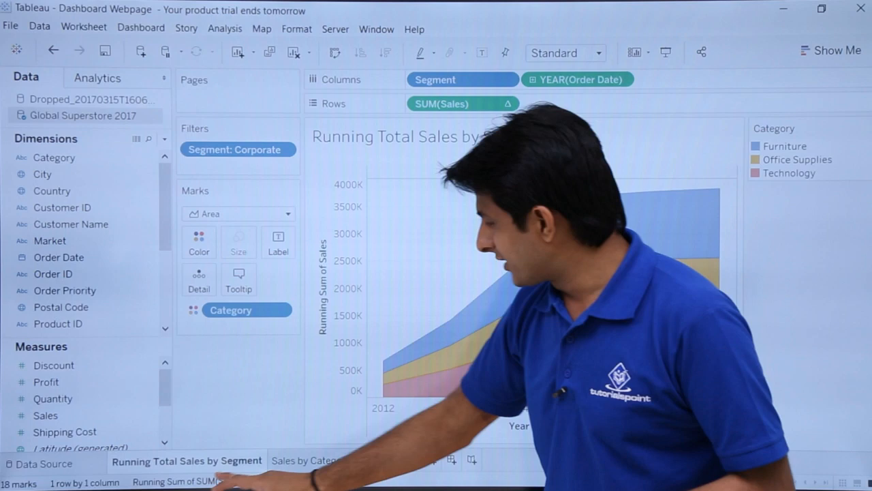
left_click(390, 461)
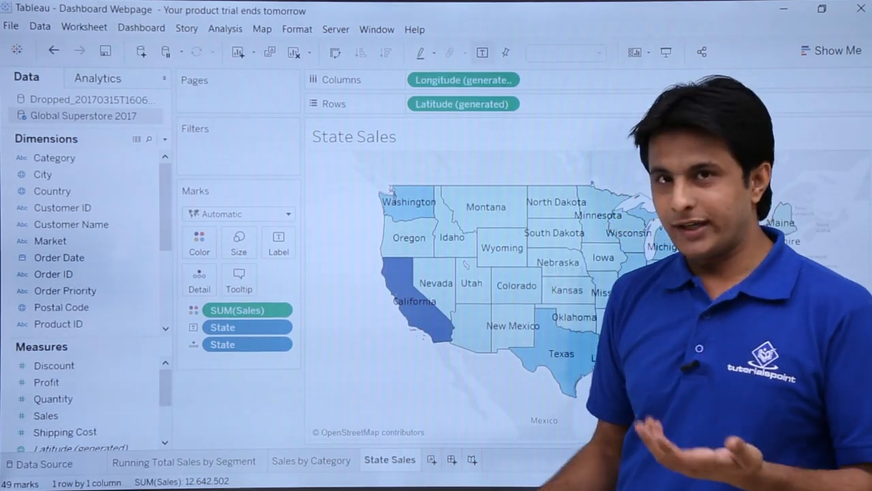
left_click(449, 458)
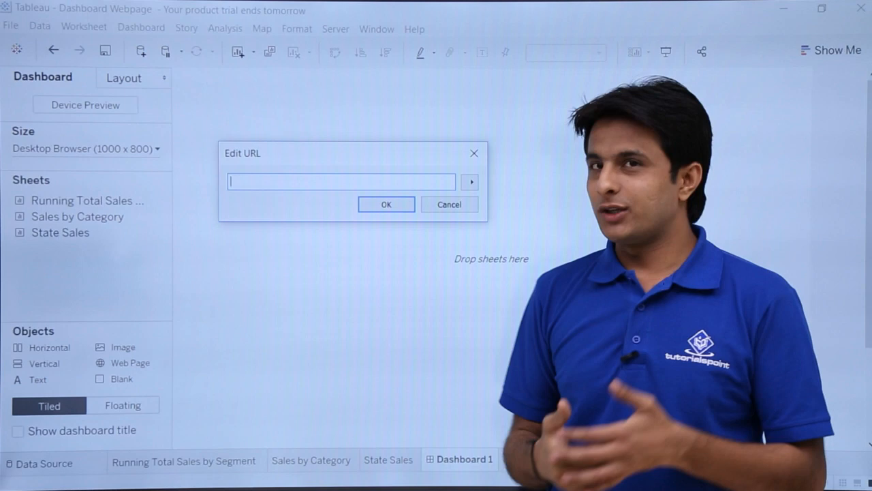
type("www.google.c")
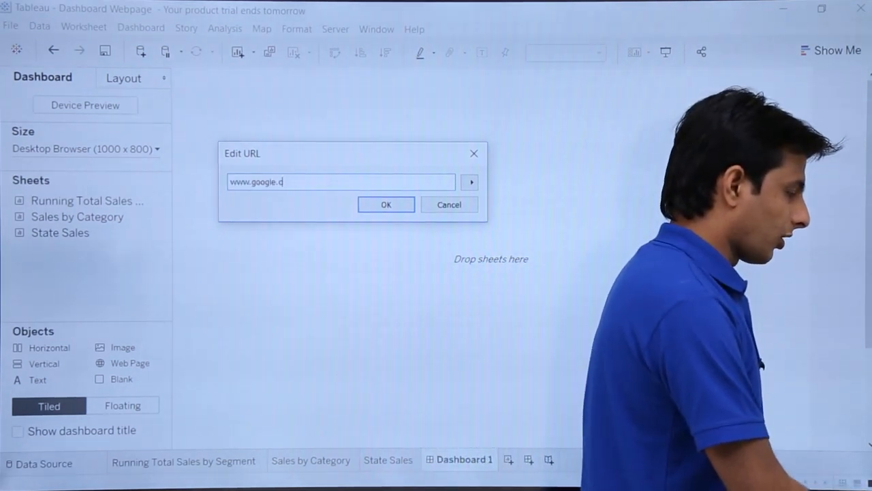
type("om")
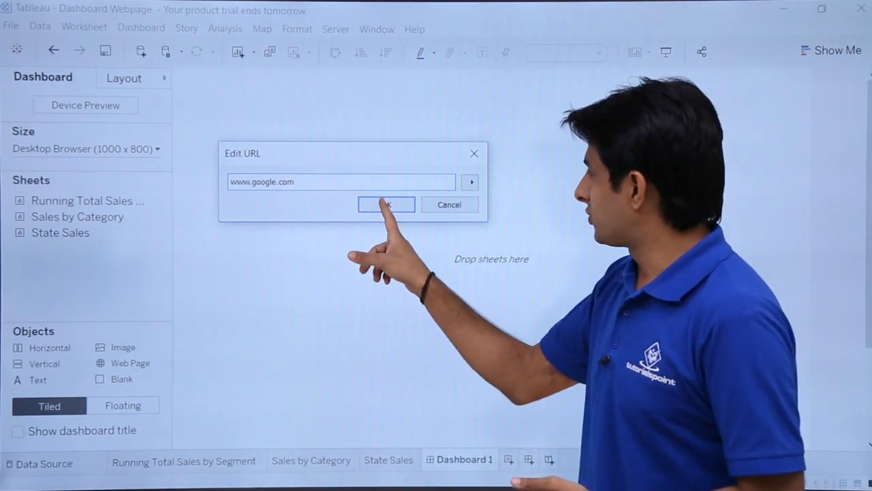
left_click(385, 205)
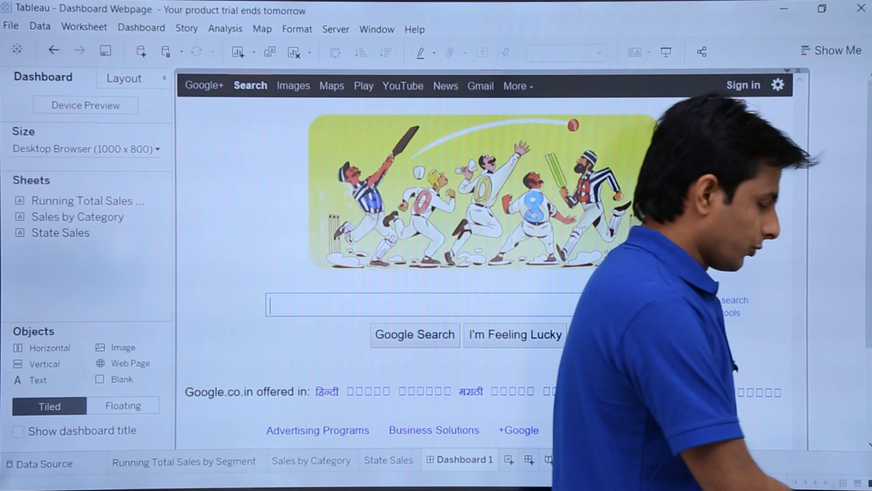
type("tutorials")
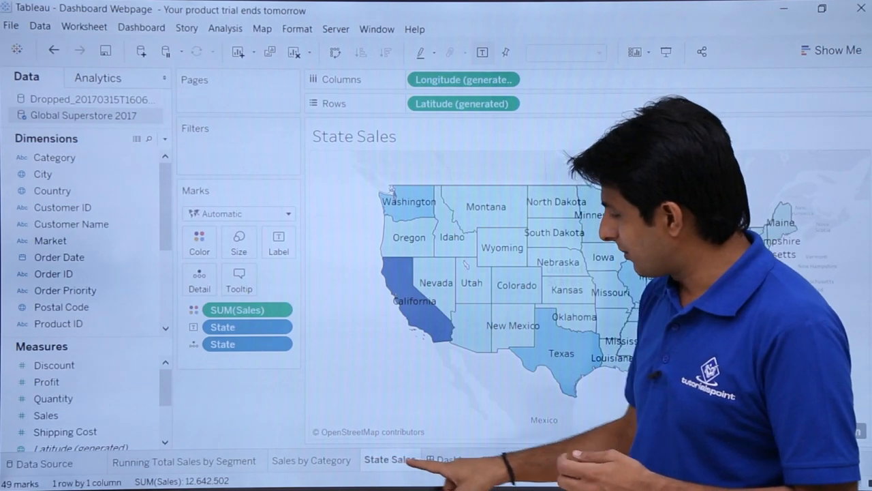
Switch from the dashboard back to the State Sales worksheet via its sheet tab
left_click(452, 460)
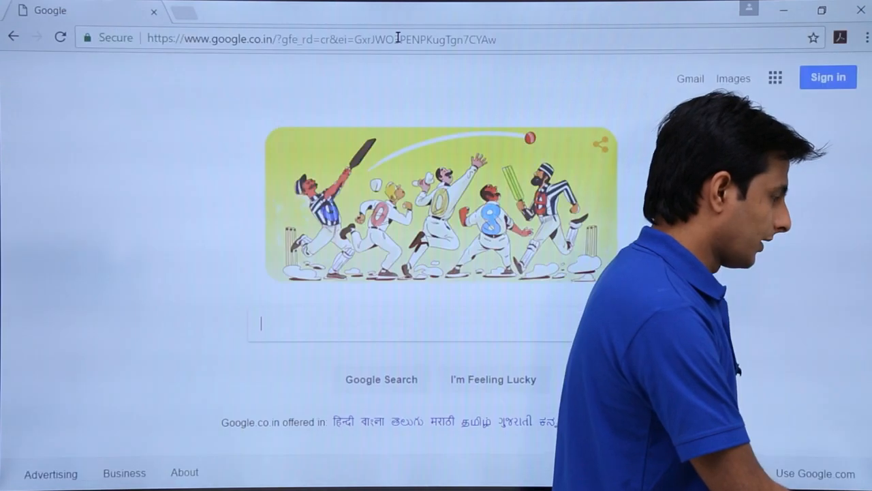
Search Google for 'california' in Chrome and land on the California Wikipedia article
type("c")
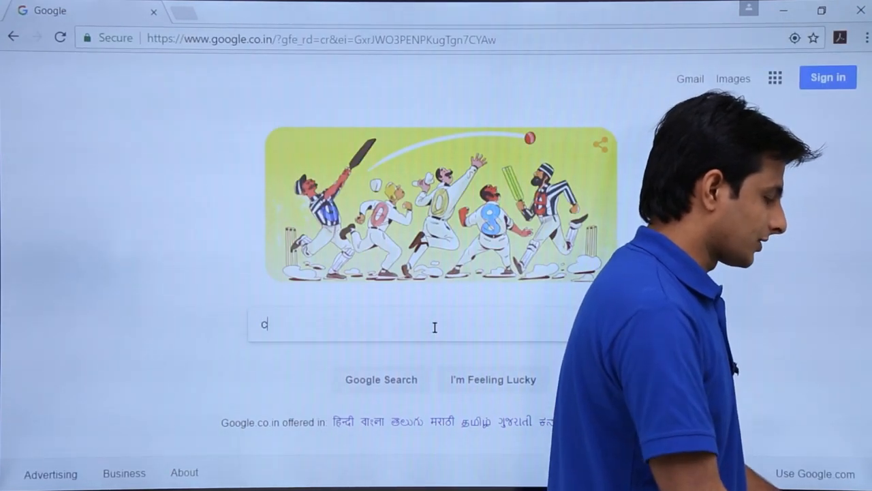
type("alifornia")
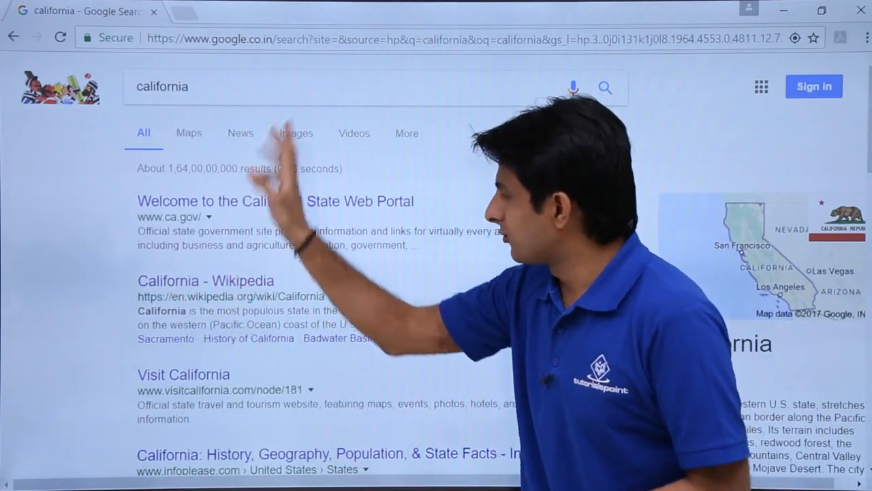
left_click(204, 281)
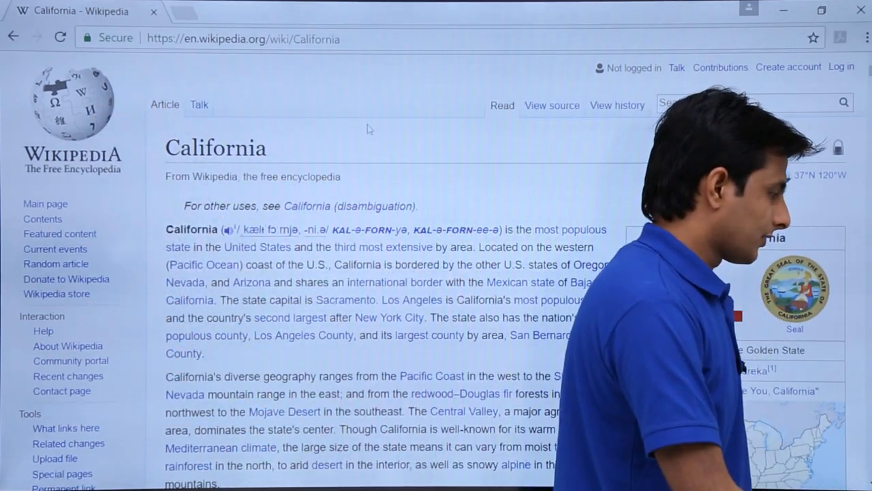
left_click(246, 38)
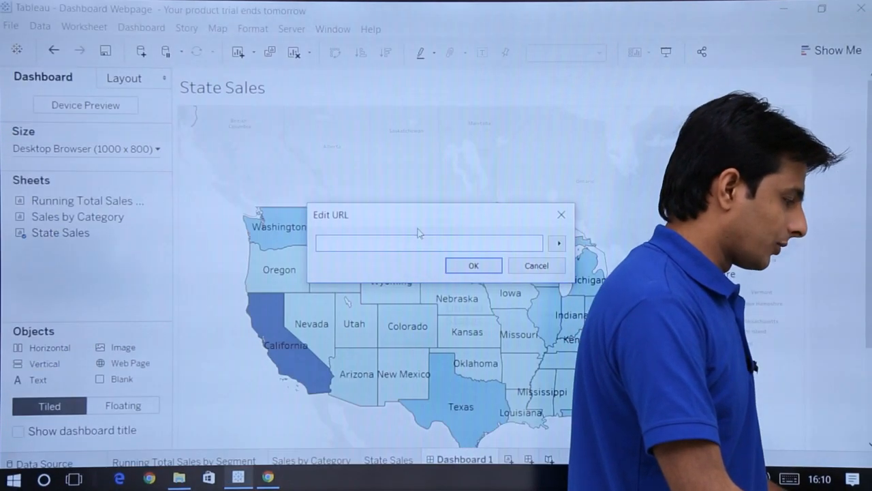
type("https://en.wikipedia.org/wiki/California")
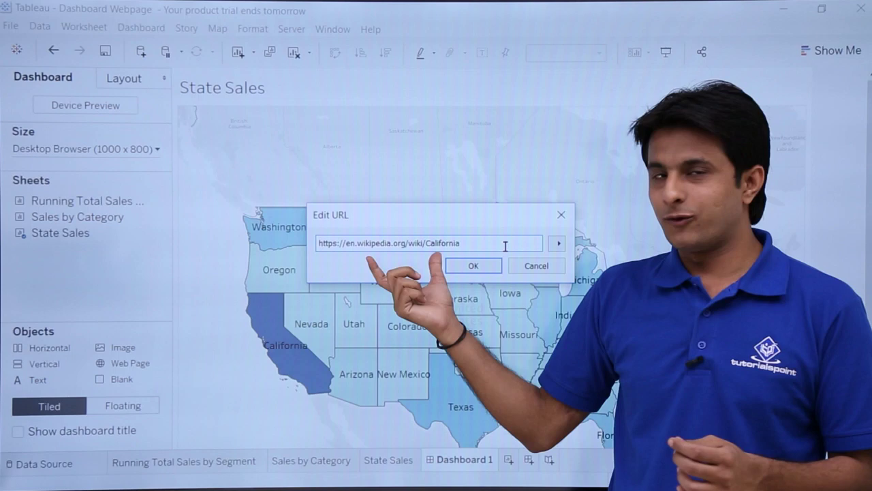
left_click(473, 264)
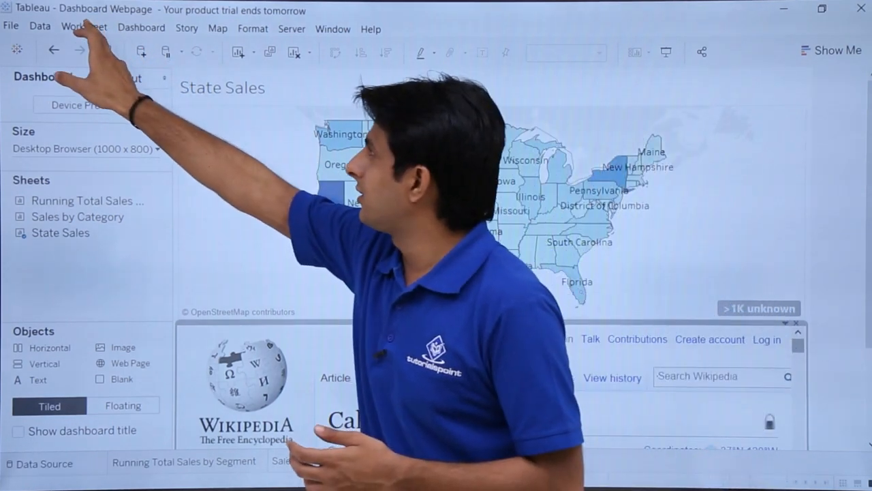
From Dashboard > Actions, begin adding a new Go to URL action
left_click(83, 28)
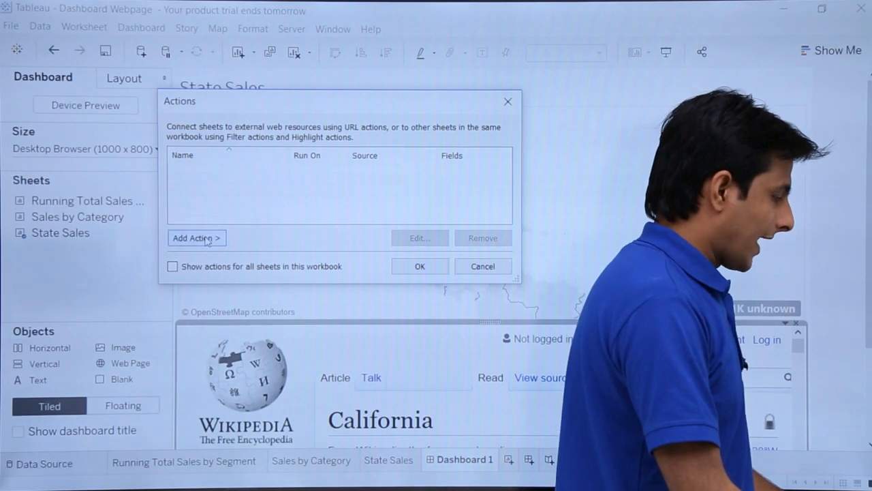
left_click(196, 237)
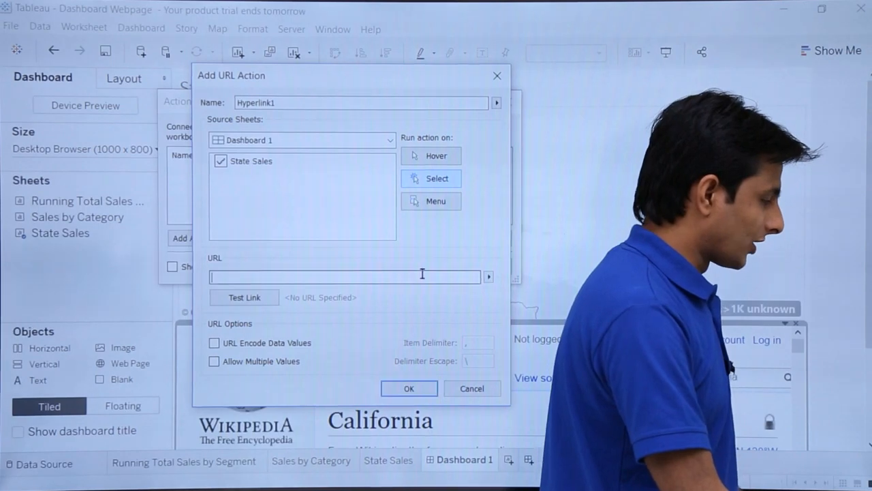
type("https://en.wikipedia.org/wiki/California")
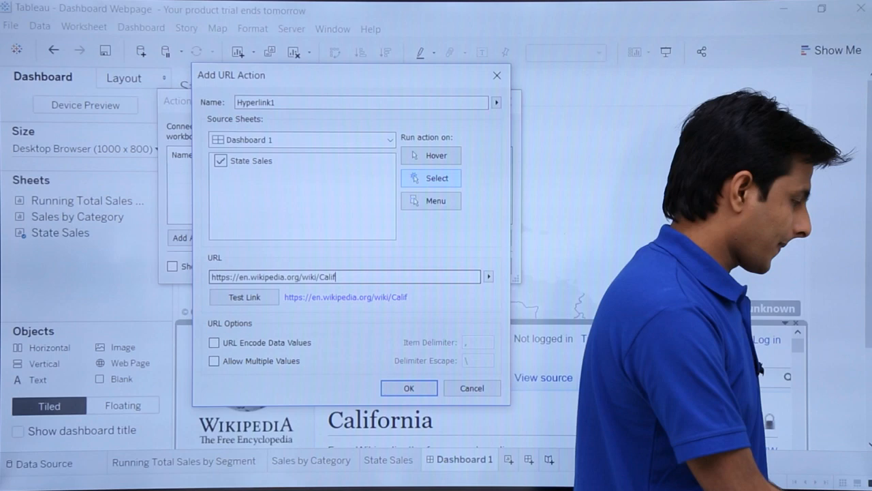
key("BackSpace")
type("<State>")
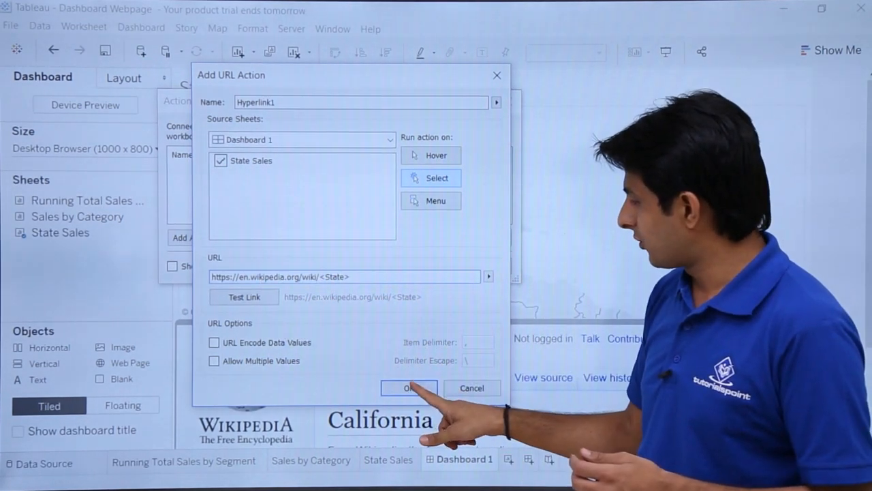
left_click(409, 387)
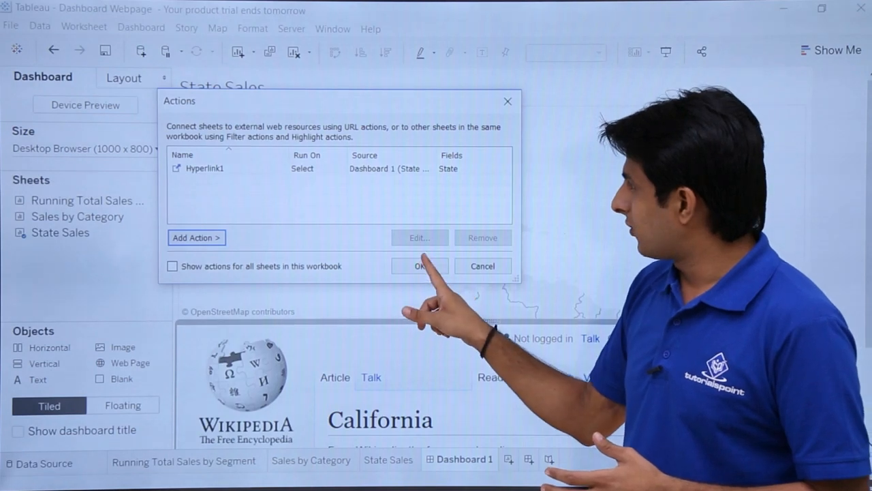
Close the Actions list keeping Hyperlink1 and test it by selecting a state on the map
left_click(420, 266)
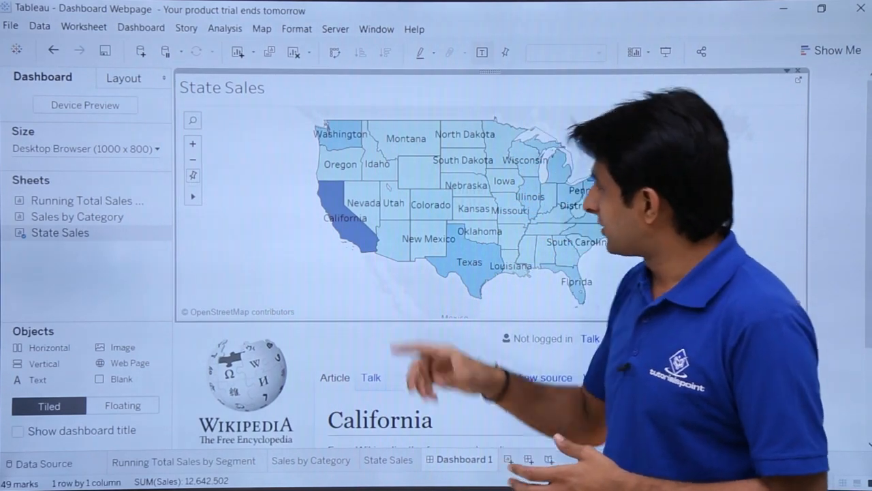
left_click(333, 136)
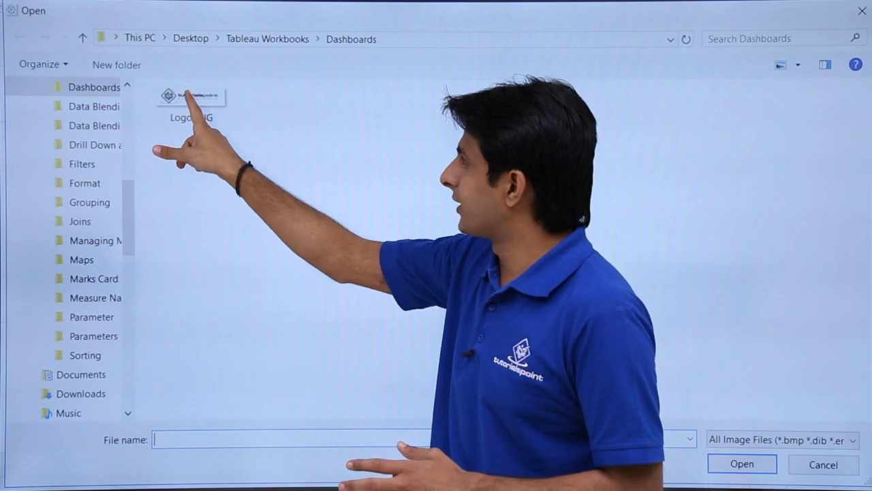
Insert Logo.PNG from the Dashboards folder into the new dashboard's image object
left_click(190, 95)
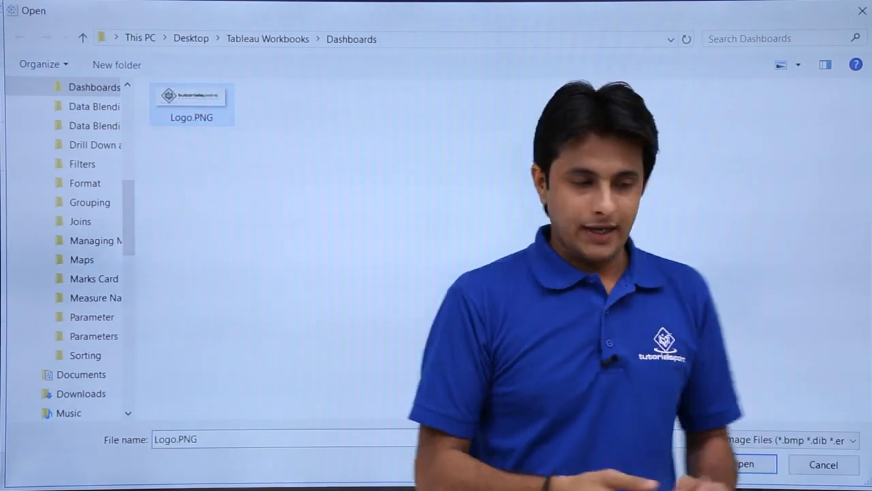
left_click(752, 463)
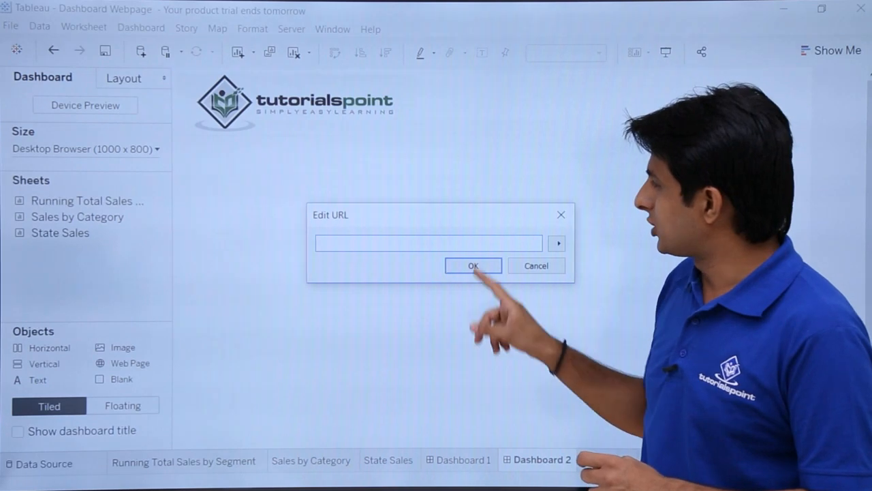
type("www")
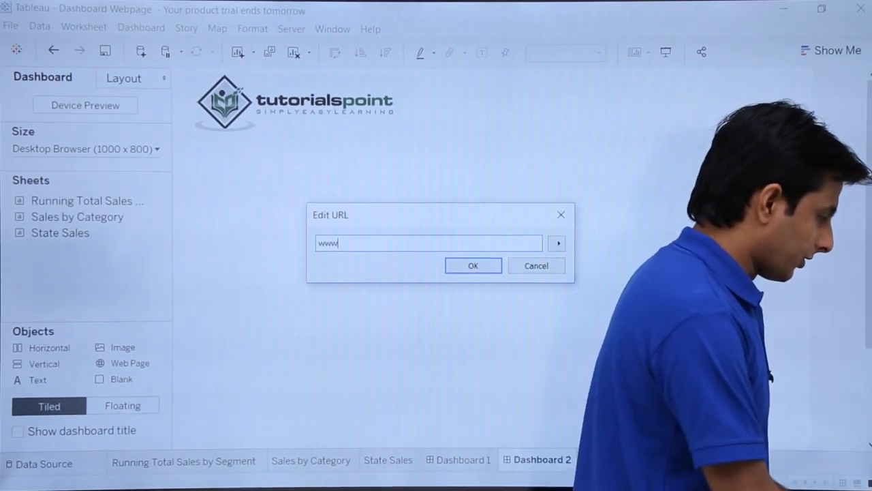
type(".tutorialspoint")
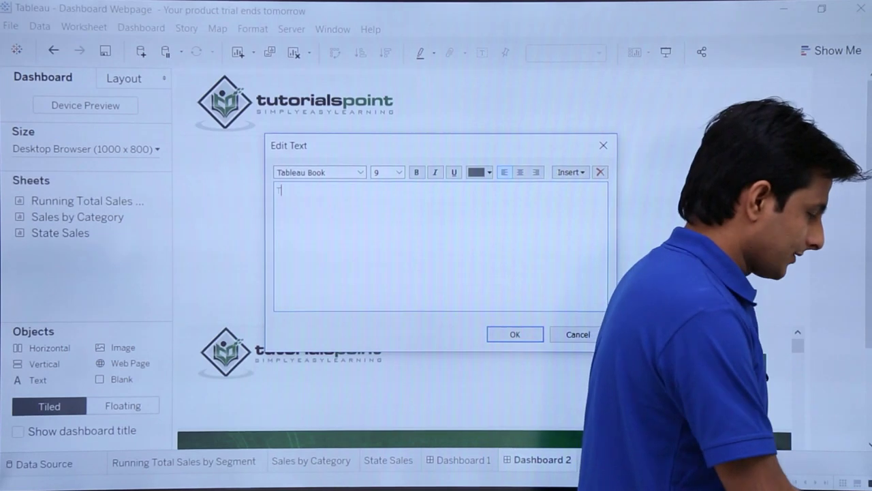
Add a 'TutorialsPoint' text object at size 26, bold and centred, to Dashboard 2
type("TutorialsPoint")
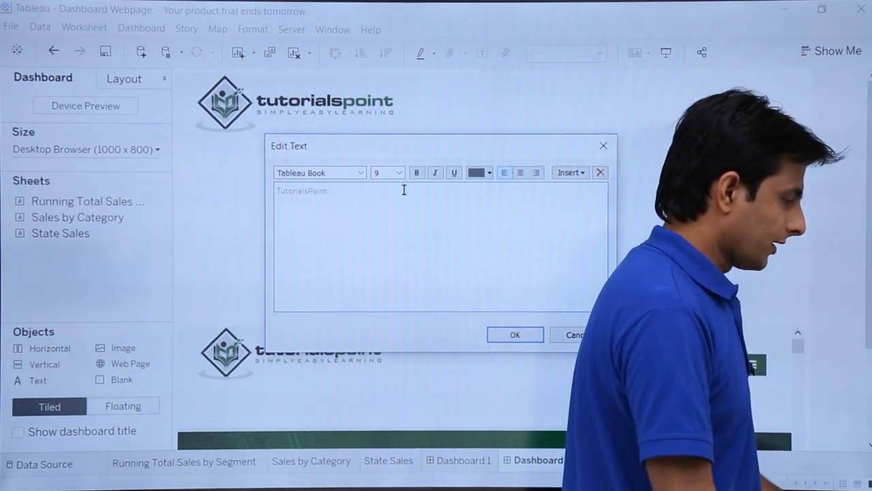
left_click(398, 172)
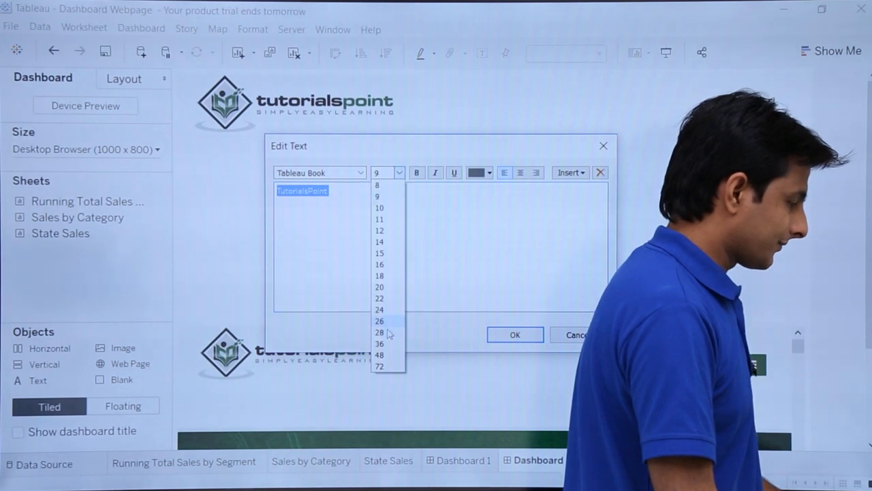
left_click(379, 320)
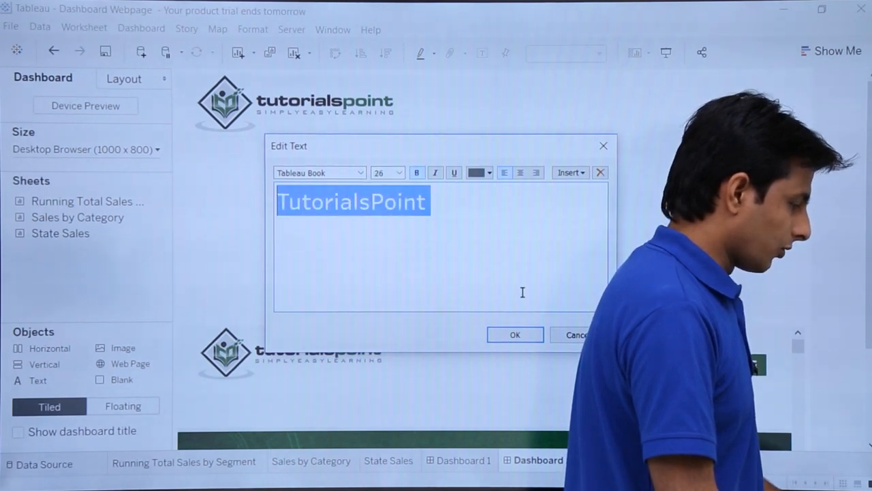
left_click(521, 172)
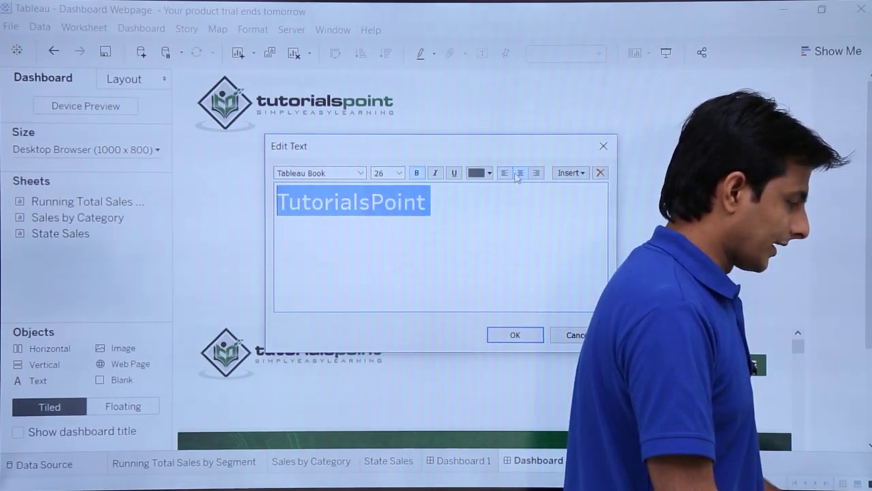
left_click(515, 335)
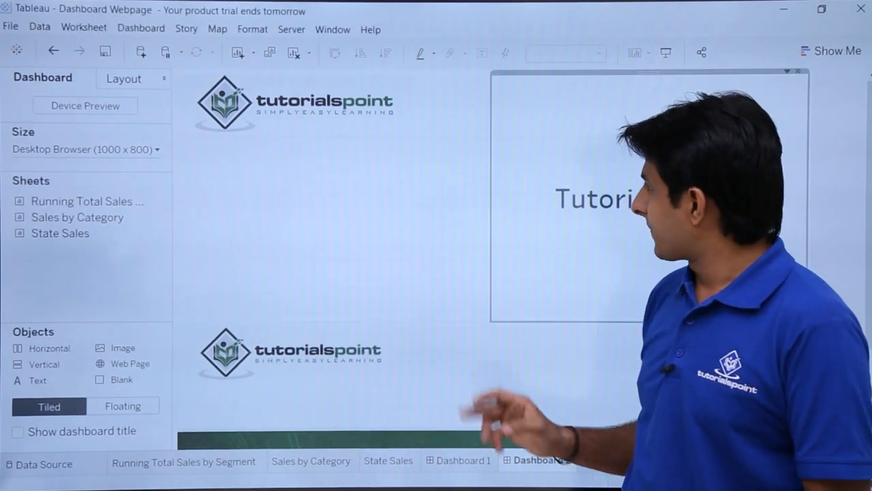